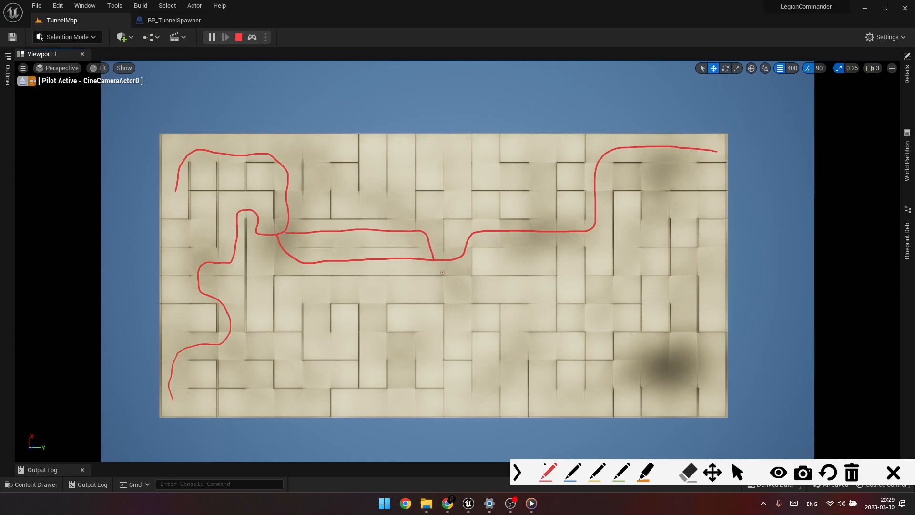
# Step: Rewire the BP_TunnelSpawner Event Graph so Generate Possible Tunnel Sections feeds Generate Grid BFS
pyautogui.click(173, 20)
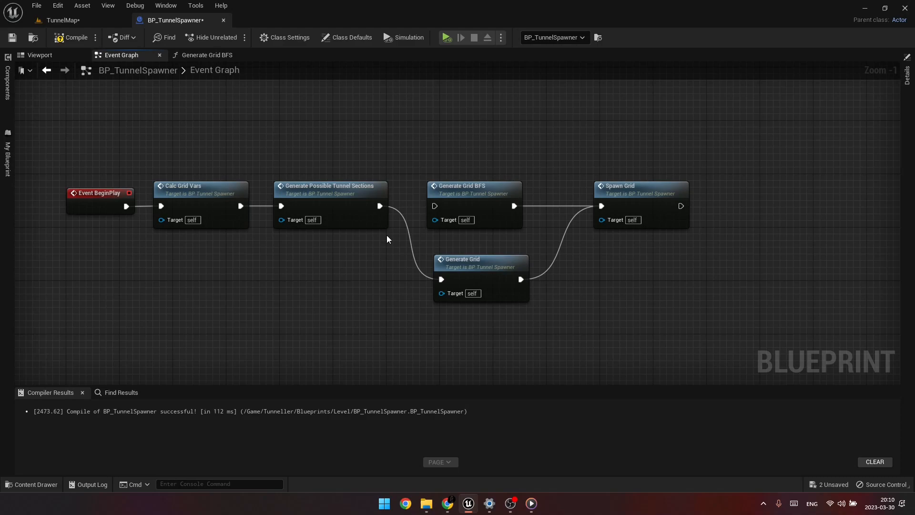
pyautogui.moveTo(385, 286)
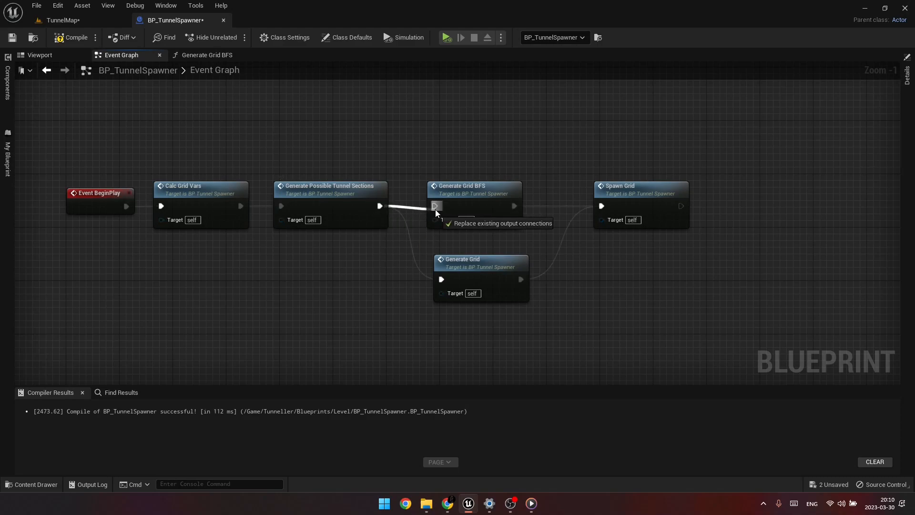
pyautogui.click(447, 37)
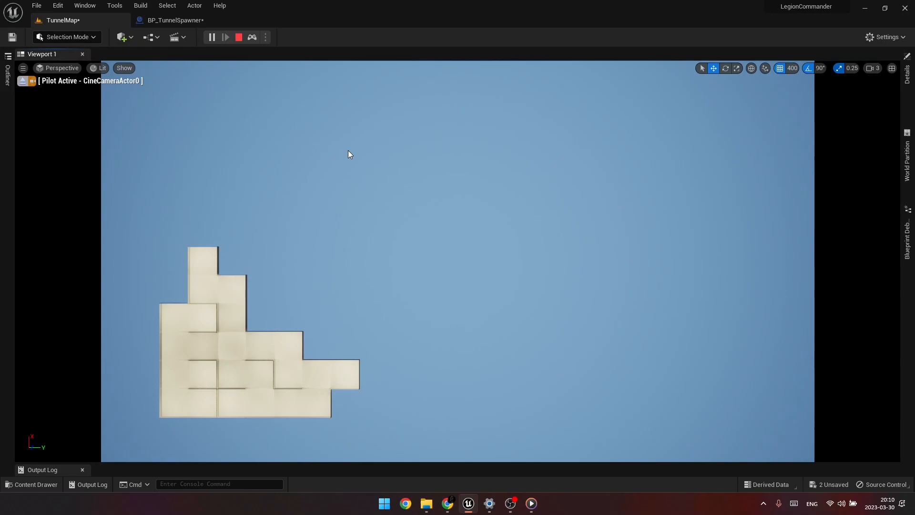
pyautogui.moveTo(350, 295)
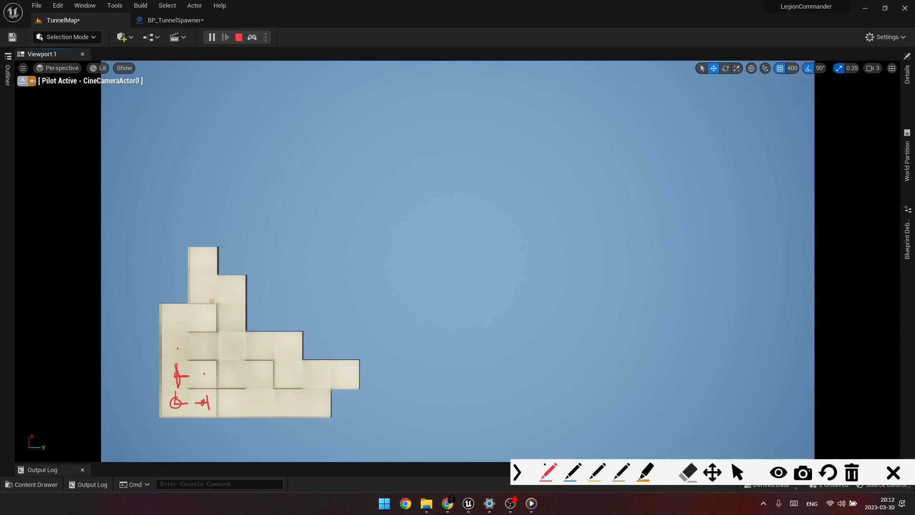
pyautogui.moveTo(203, 289)
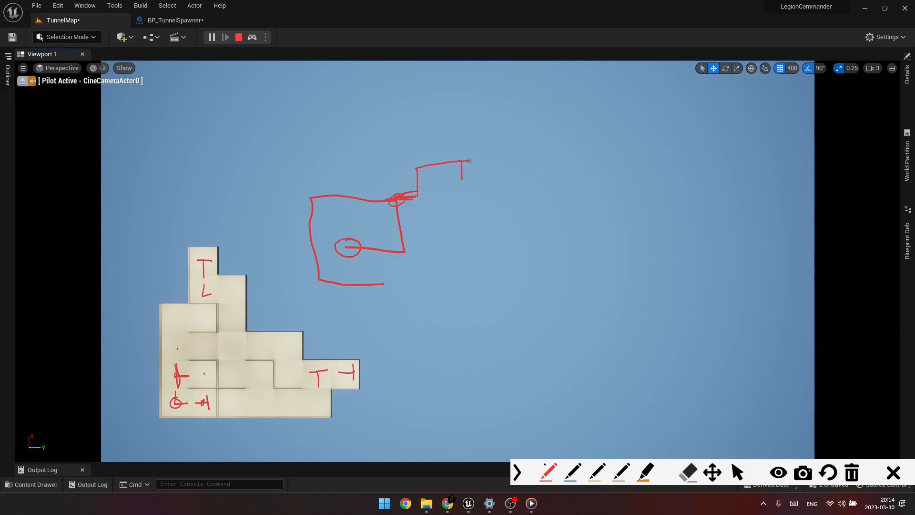
# Step: Return to the blueprint's Generate Grid BFS function graph after viewing the spawned tiles
pyautogui.click(173, 20)
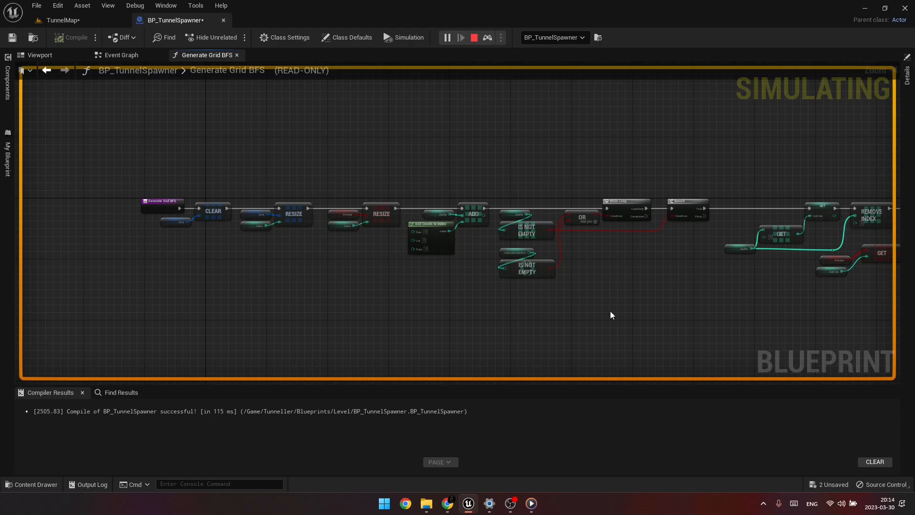
pyautogui.scroll(-3)
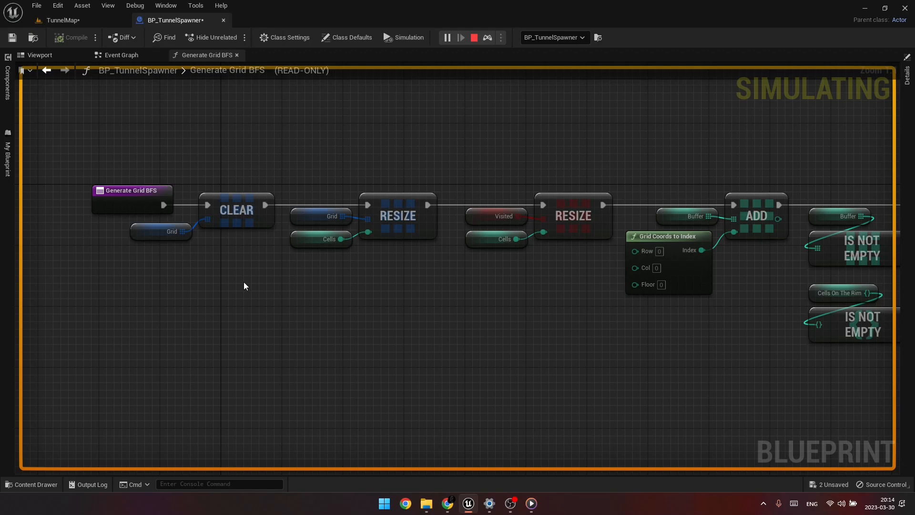
pyautogui.moveTo(433, 330)
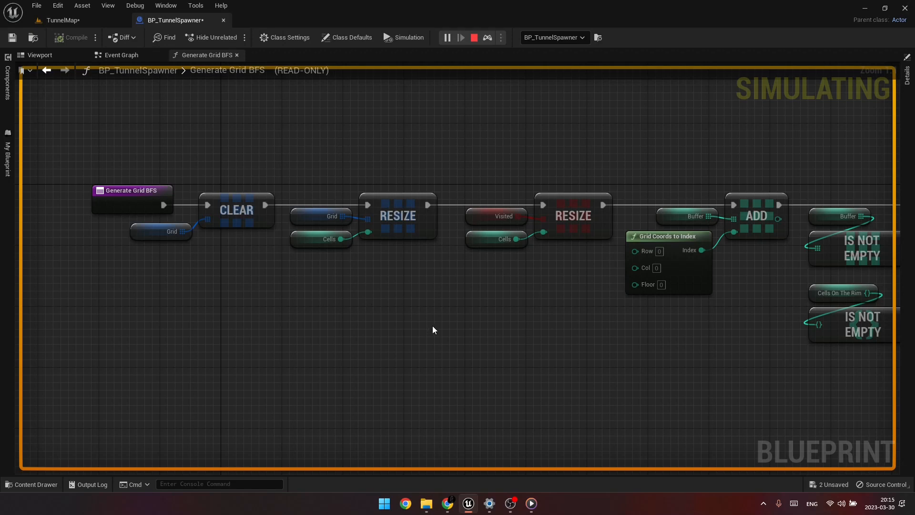
pyautogui.moveTo(449, 322)
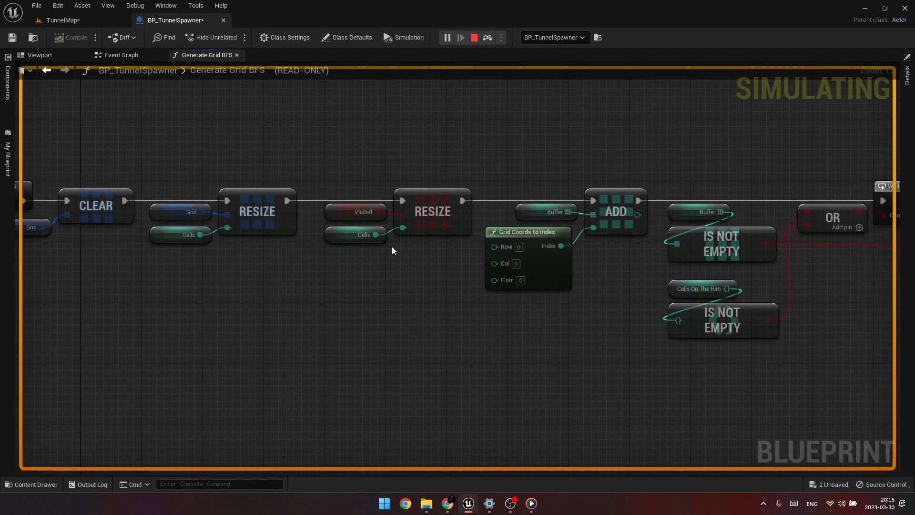
pyautogui.moveTo(392, 273)
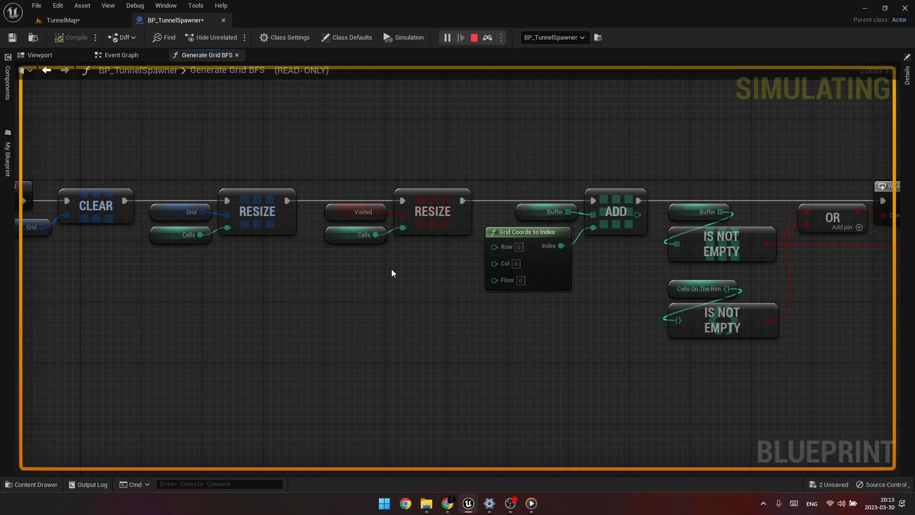
pyautogui.moveTo(497, 336)
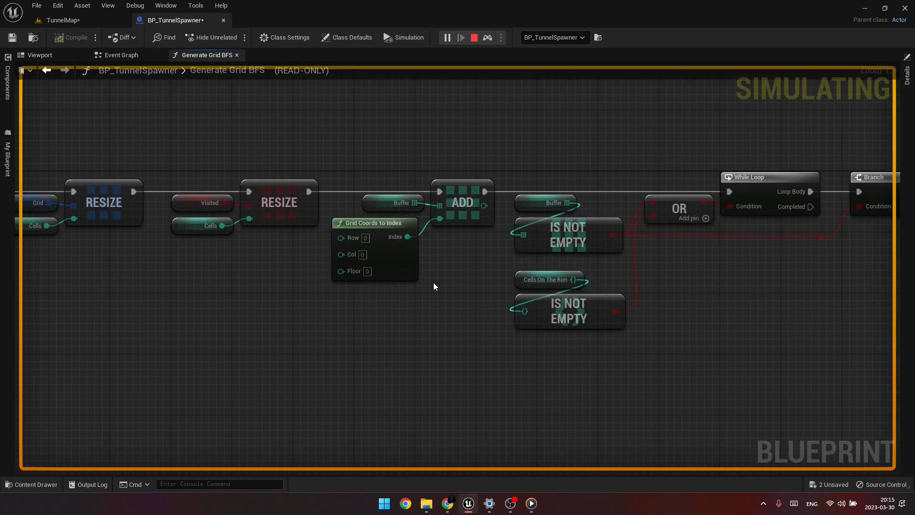
pyautogui.moveTo(428, 291)
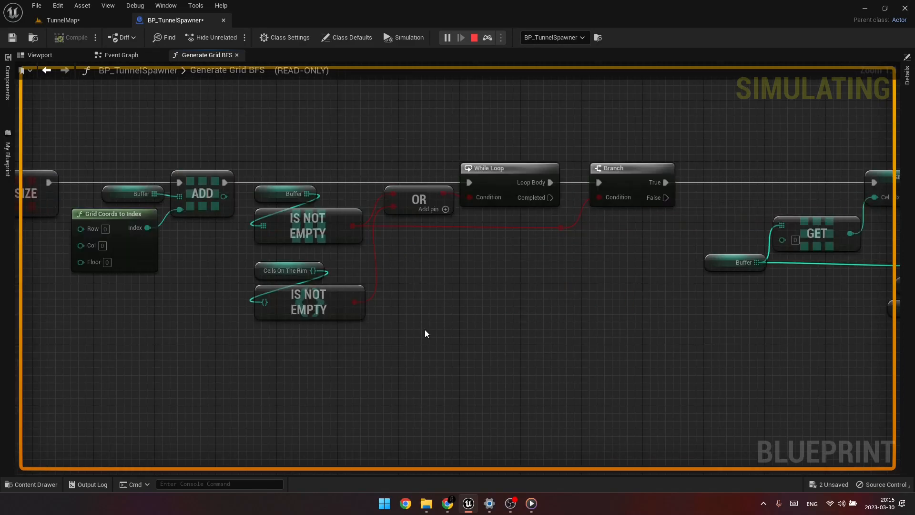
pyautogui.moveTo(253, 149)
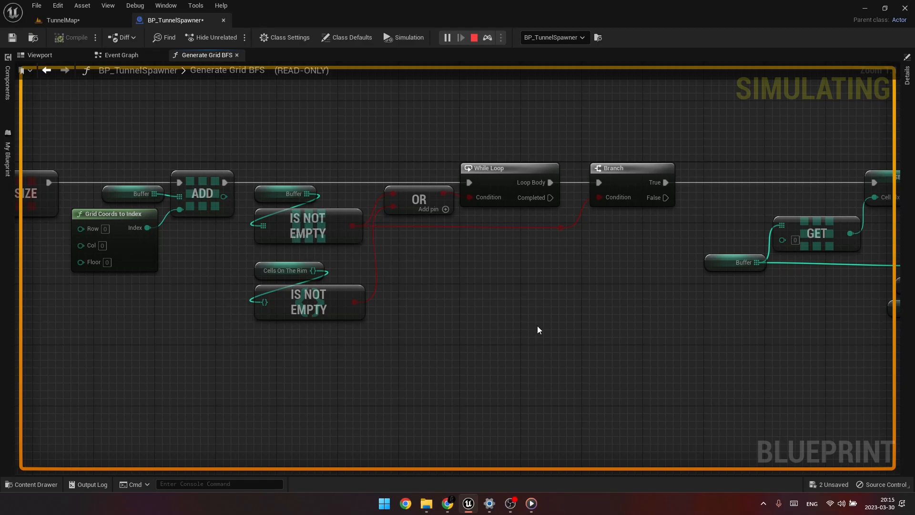
pyautogui.click(307, 302)
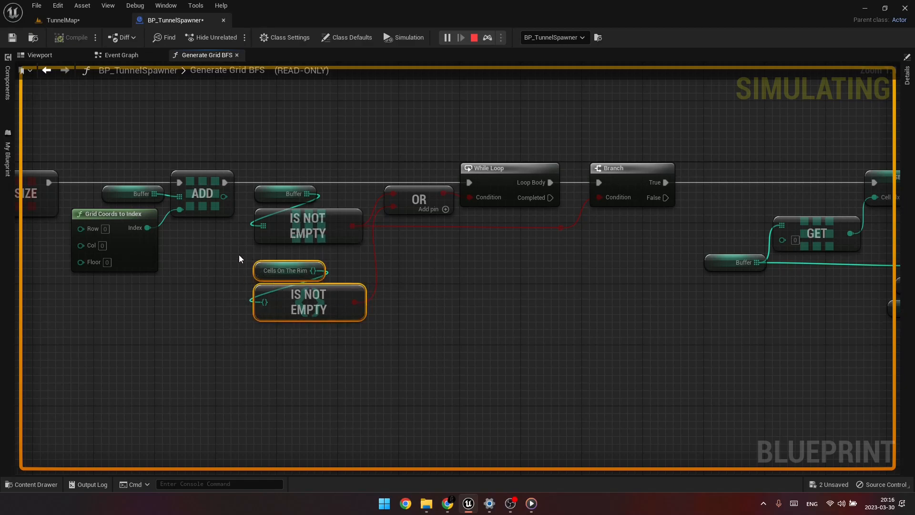
pyautogui.moveTo(559, 343)
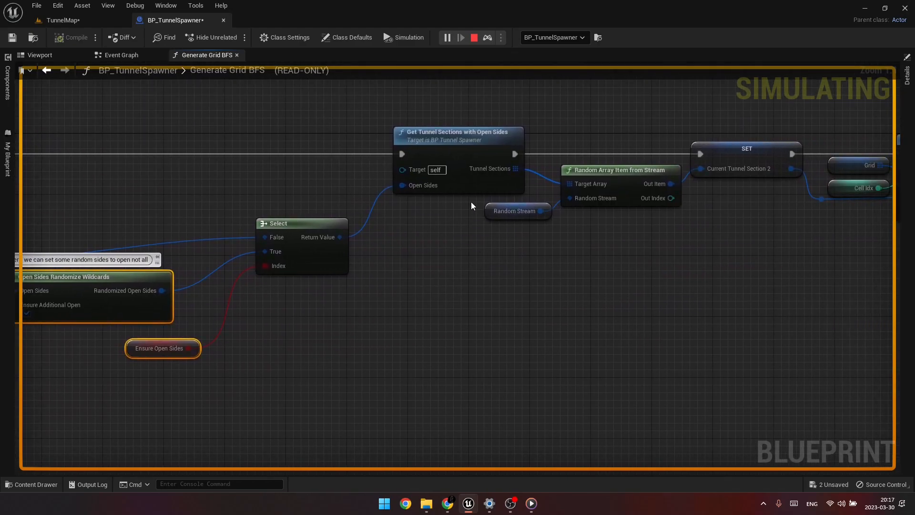
pyautogui.moveTo(374, 109)
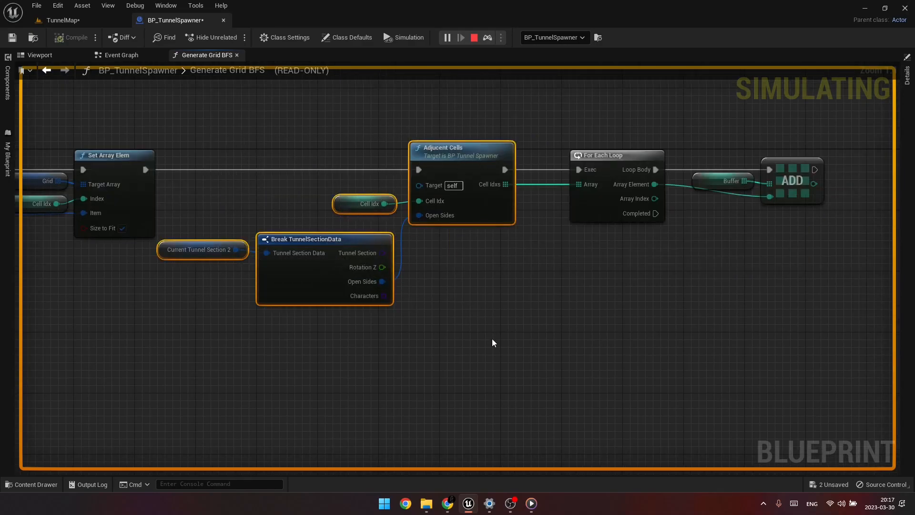
pyautogui.moveTo(488, 307)
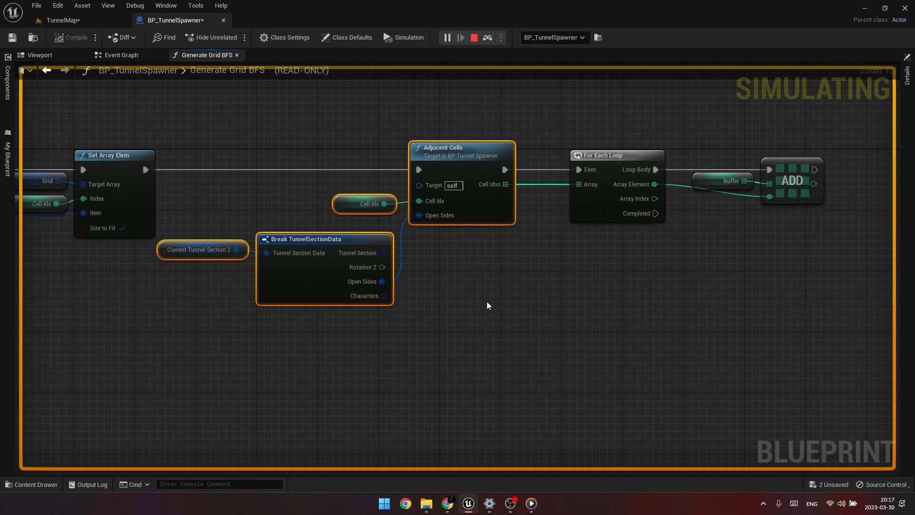
pyautogui.moveTo(618, 286)
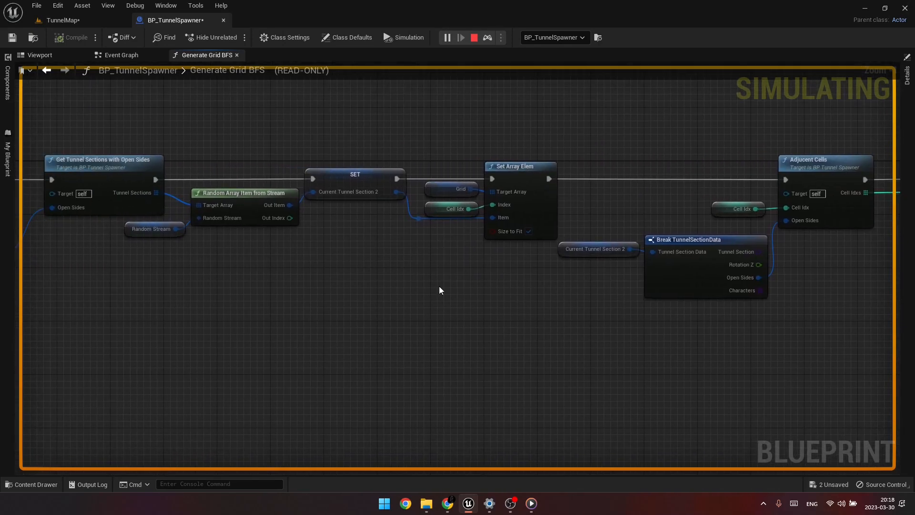
pyautogui.moveTo(457, 304)
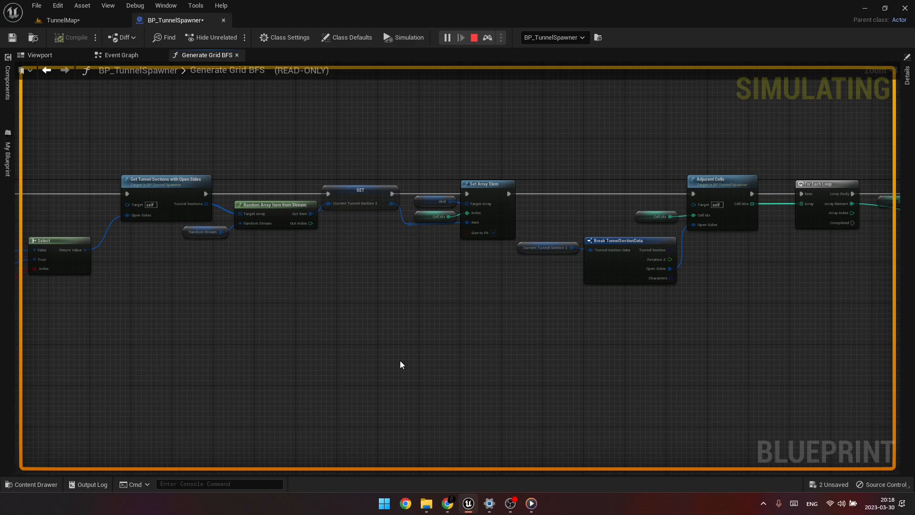
pyautogui.click(473, 37)
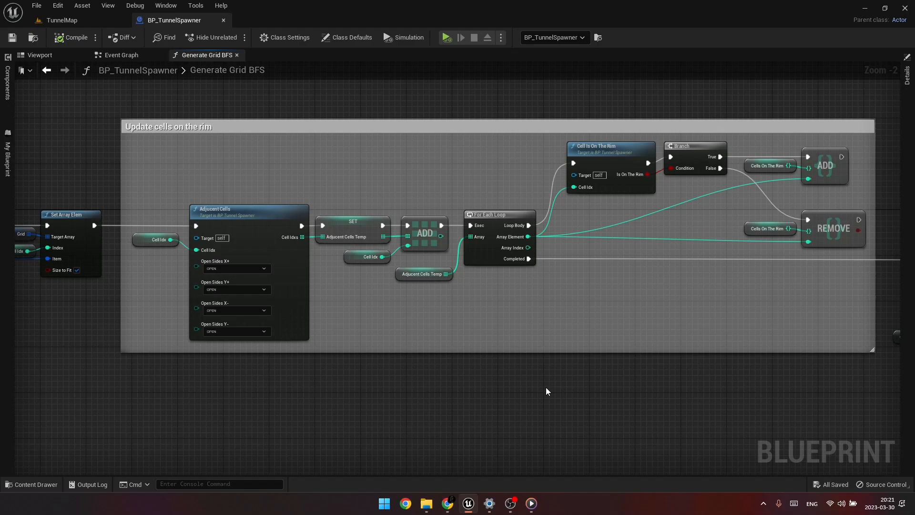
pyautogui.moveTo(496, 413)
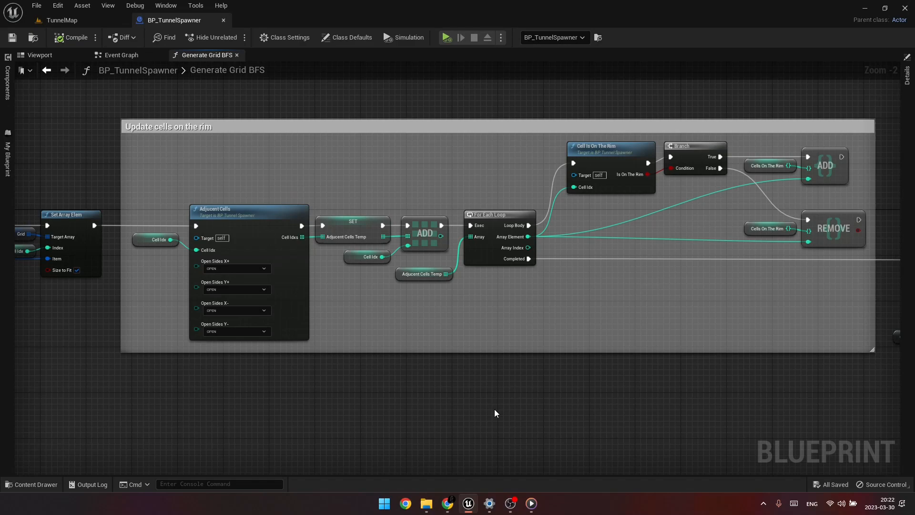
pyautogui.moveTo(121, 193)
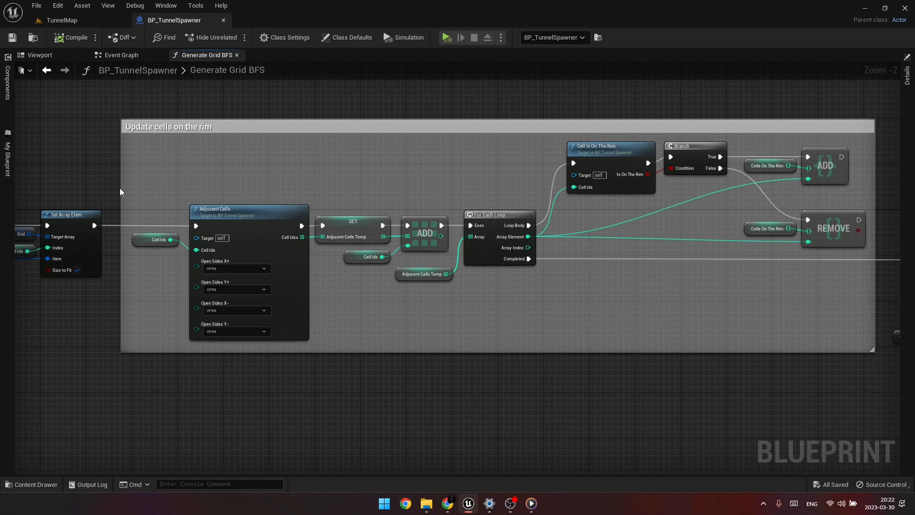
pyautogui.moveTo(151, 173)
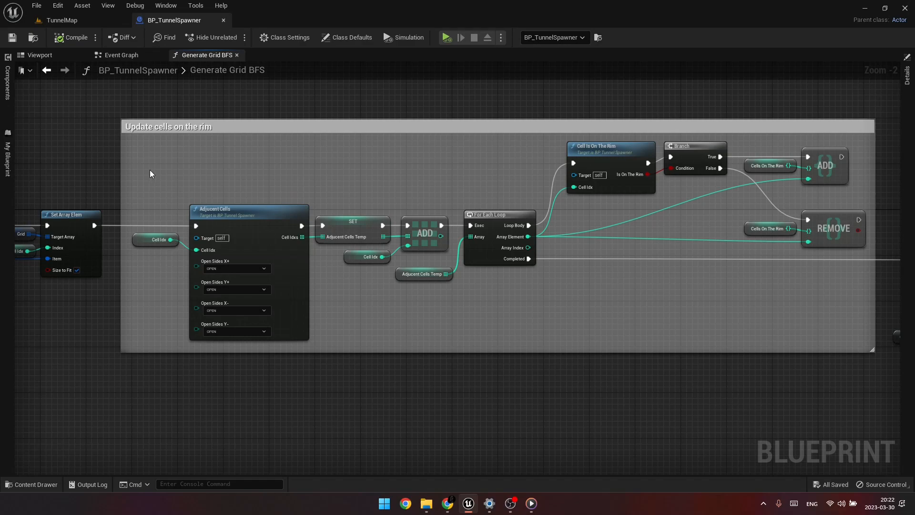
pyautogui.moveTo(235, 247)
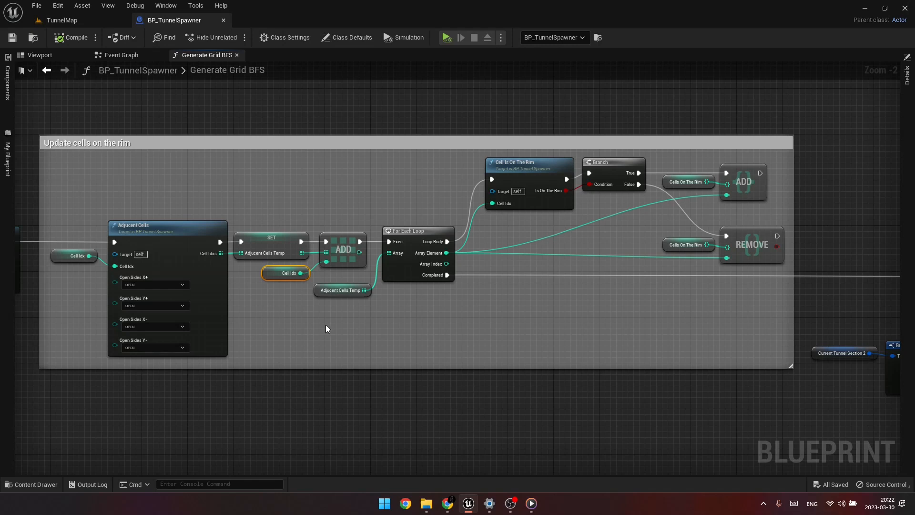
pyautogui.moveTo(420, 242)
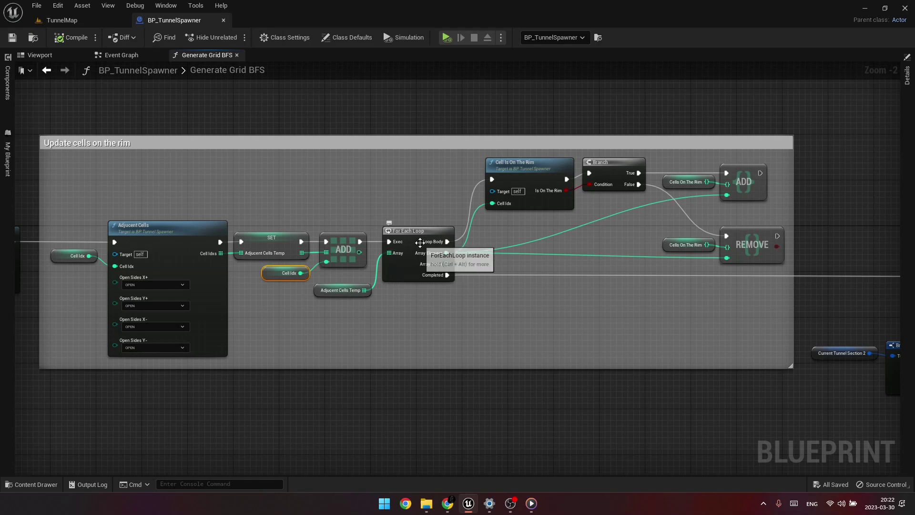
pyautogui.moveTo(531, 169)
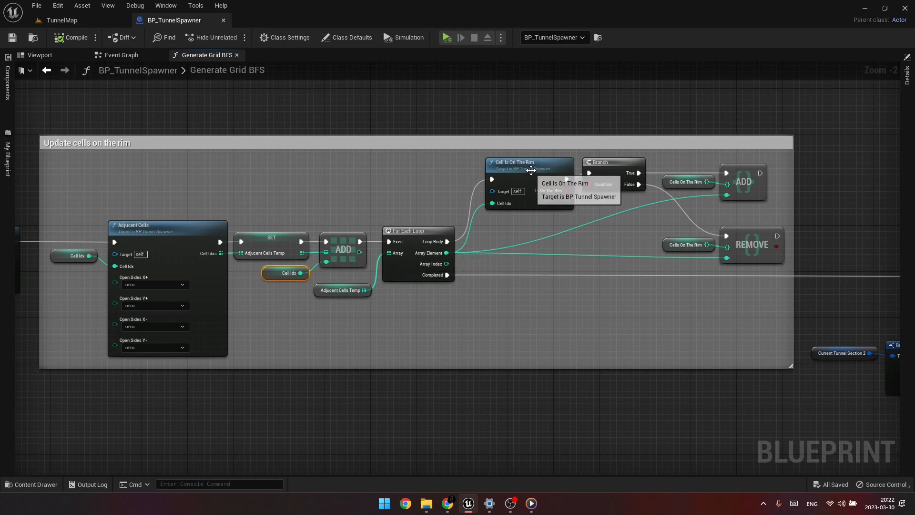
pyautogui.moveTo(699, 177)
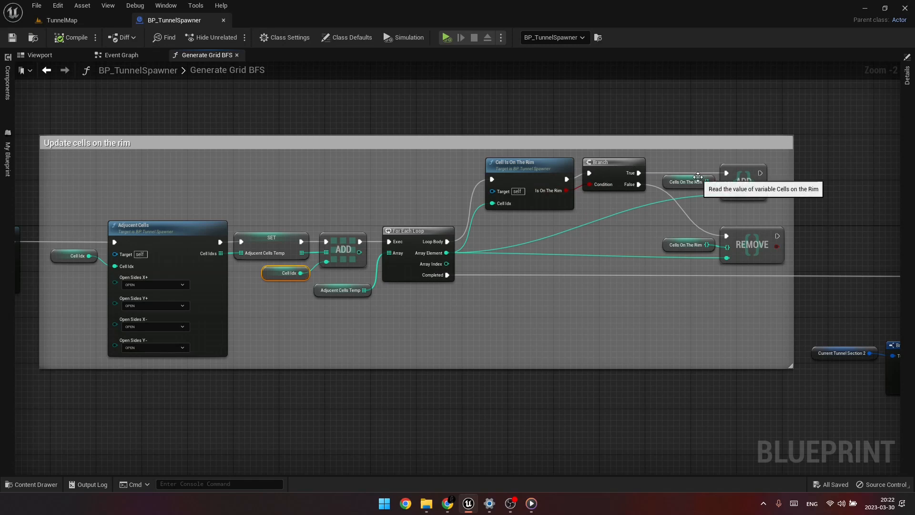
pyautogui.moveTo(703, 174)
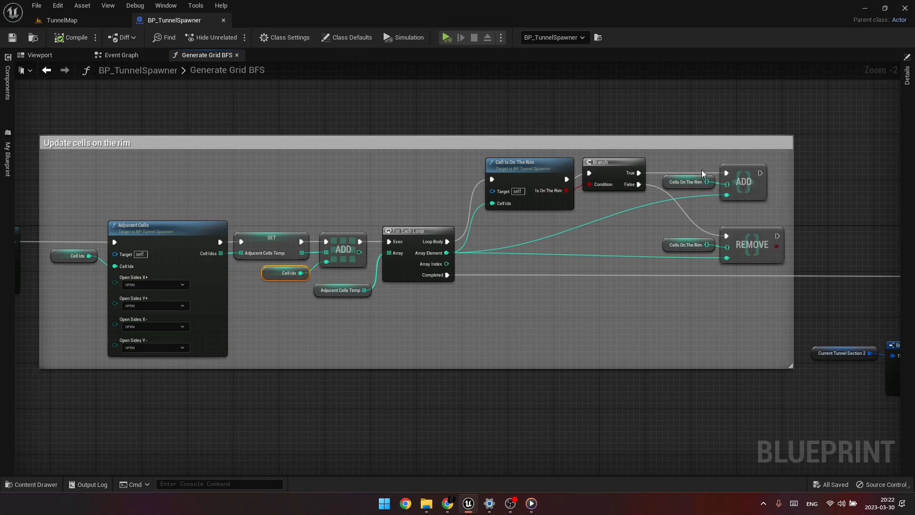
pyautogui.moveTo(706, 242)
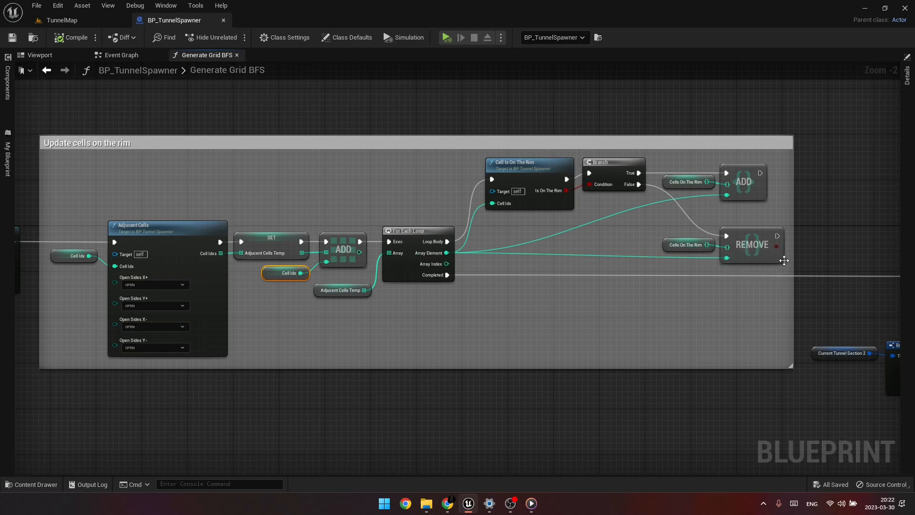
pyautogui.moveTo(762, 263)
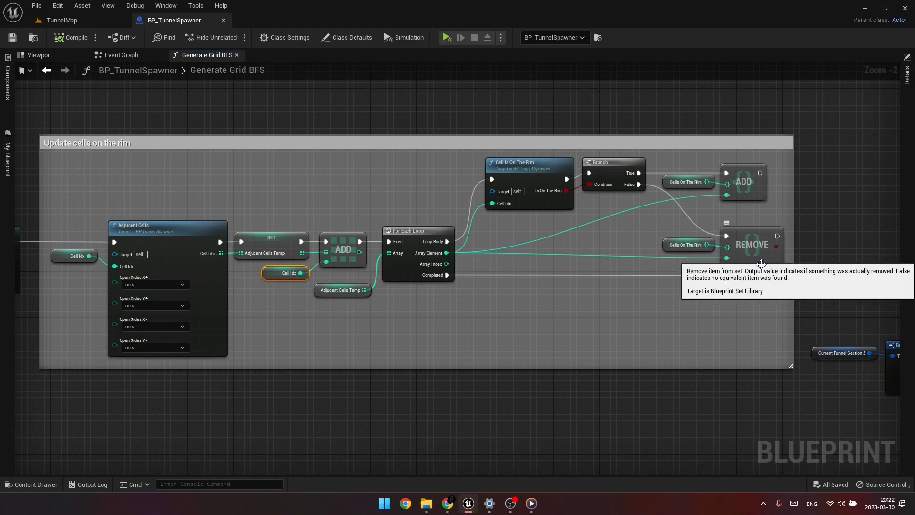
pyautogui.moveTo(720, 348)
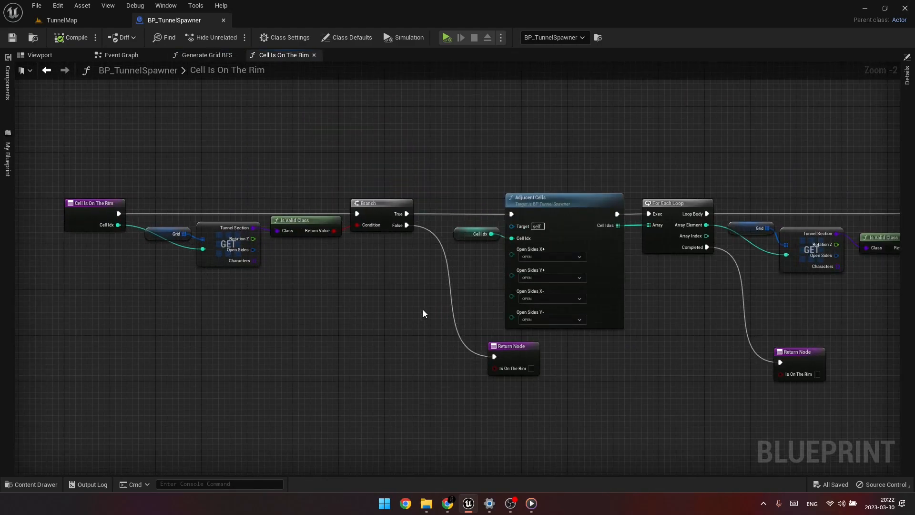
pyautogui.moveTo(673, 353)
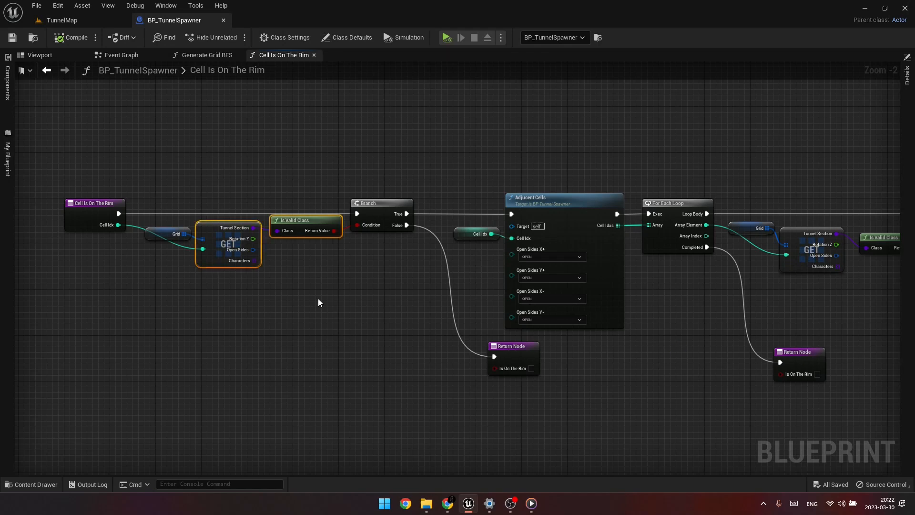
pyautogui.moveTo(689, 364)
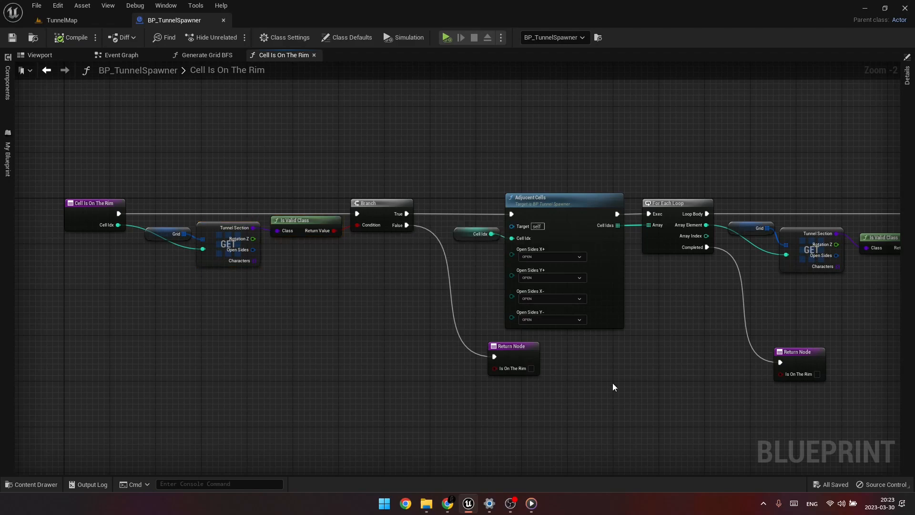
pyautogui.moveTo(573, 387)
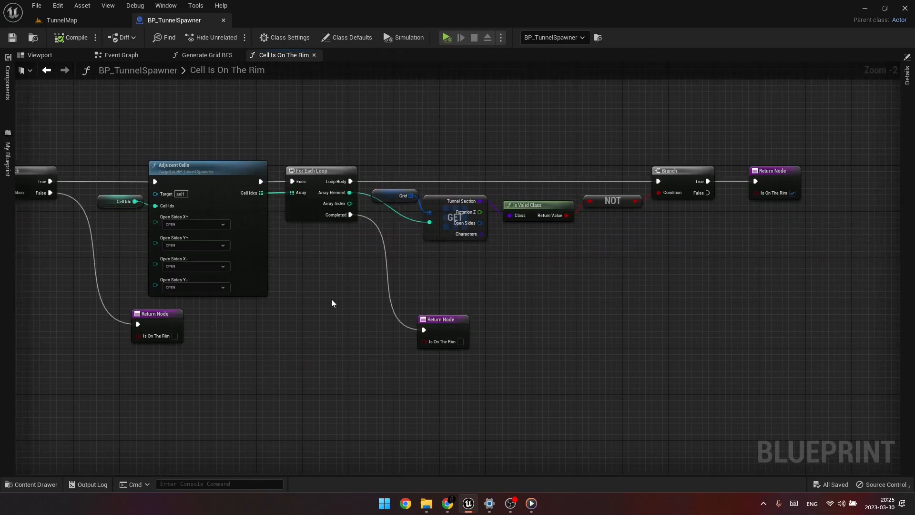
pyautogui.moveTo(333, 299)
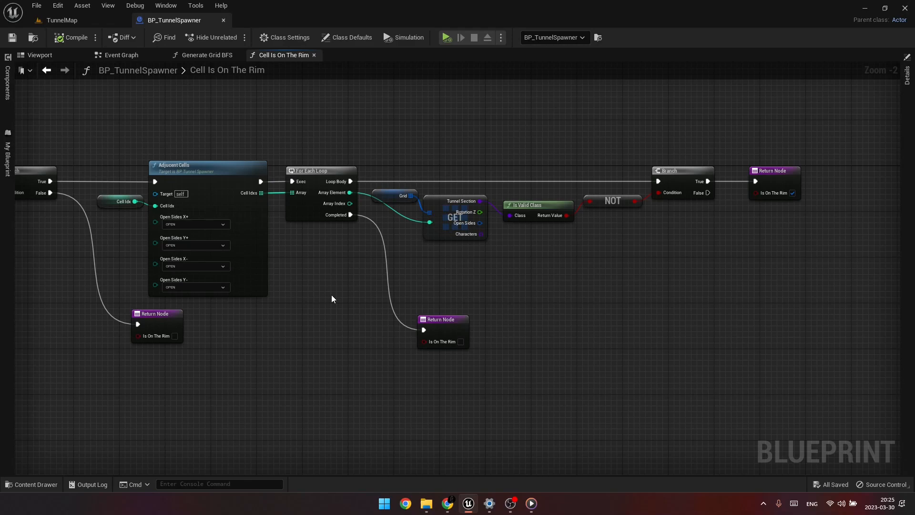
pyautogui.click(47, 70)
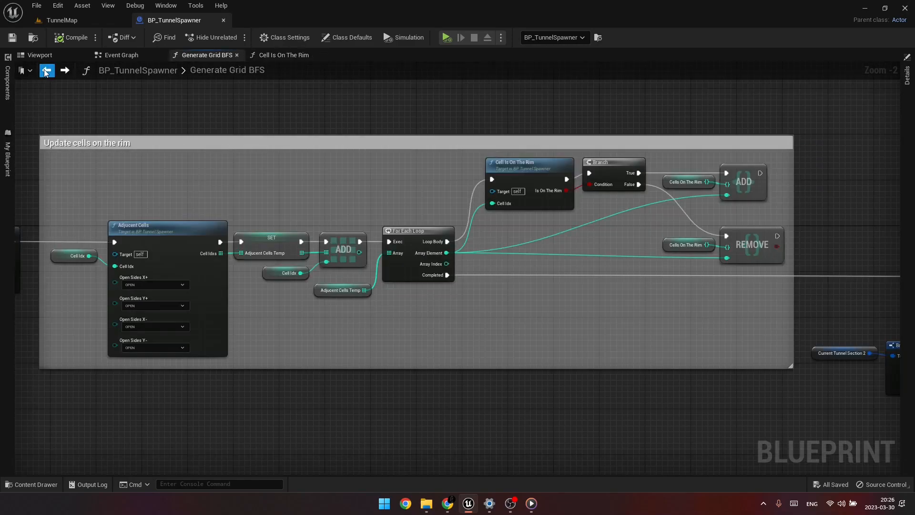
pyautogui.scroll(-3)
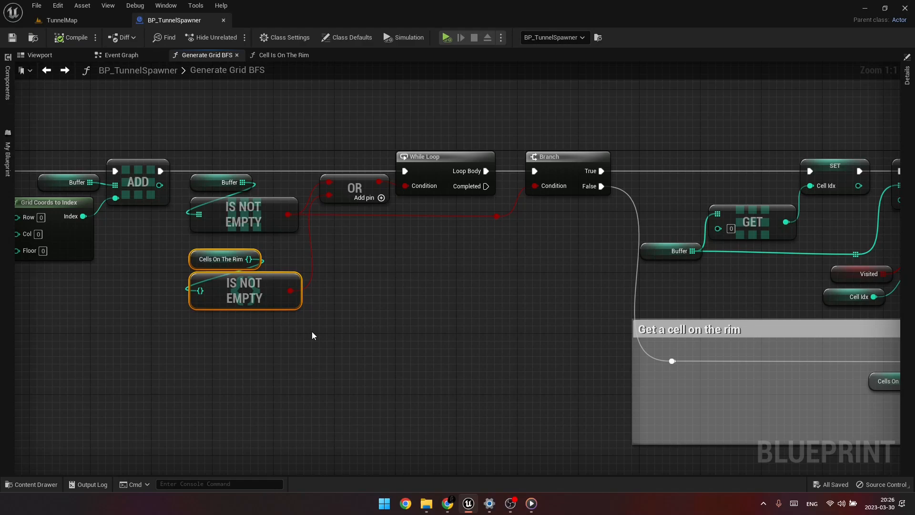
pyautogui.moveTo(280, 275)
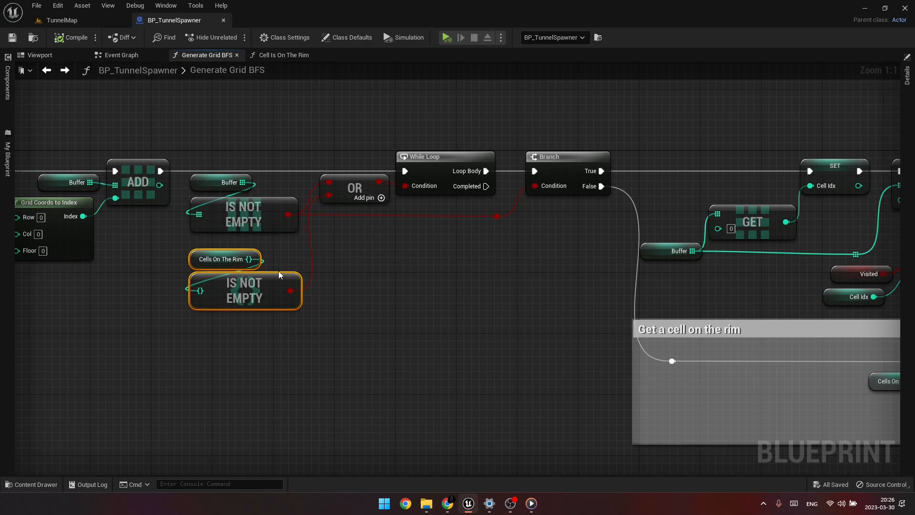
pyautogui.moveTo(272, 259)
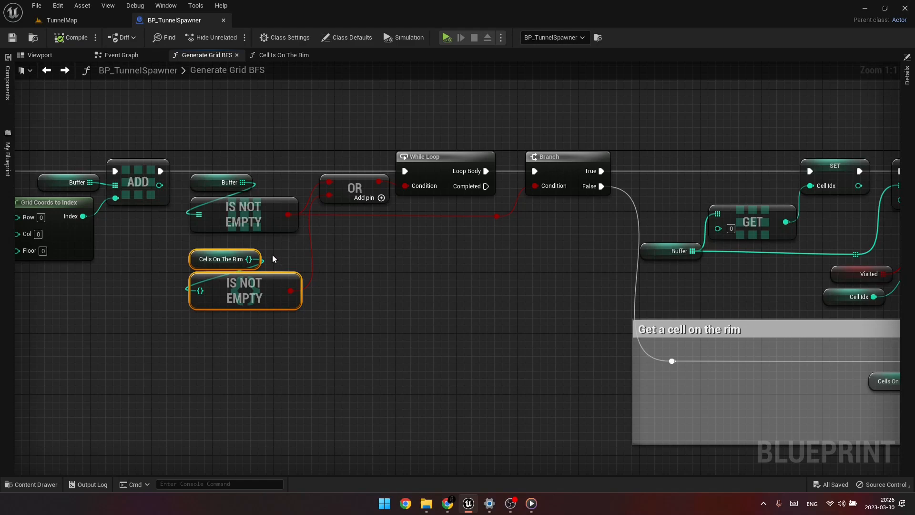
pyautogui.moveTo(318, 343)
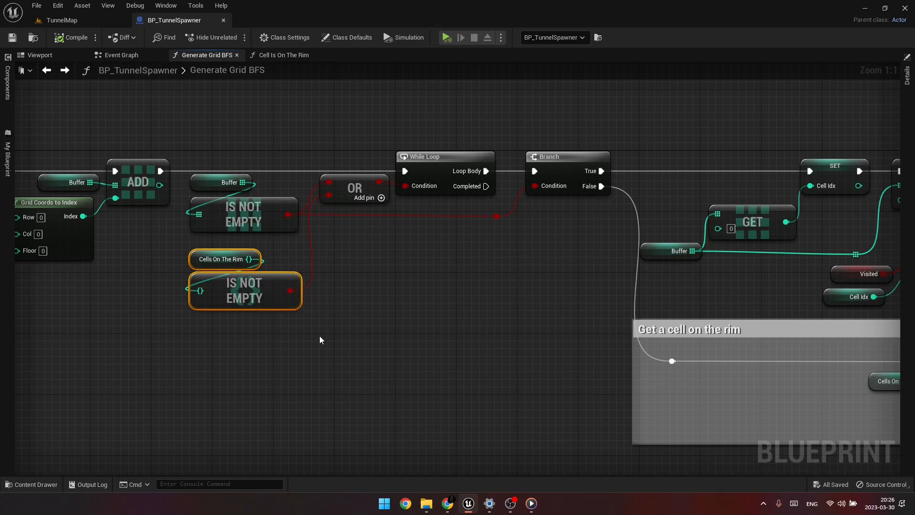
pyautogui.moveTo(410, 354)
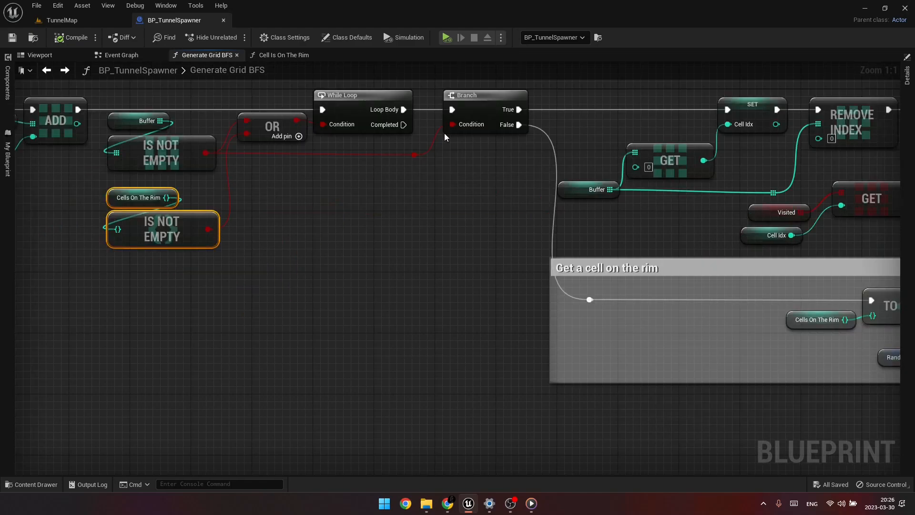
pyautogui.moveTo(491, 234)
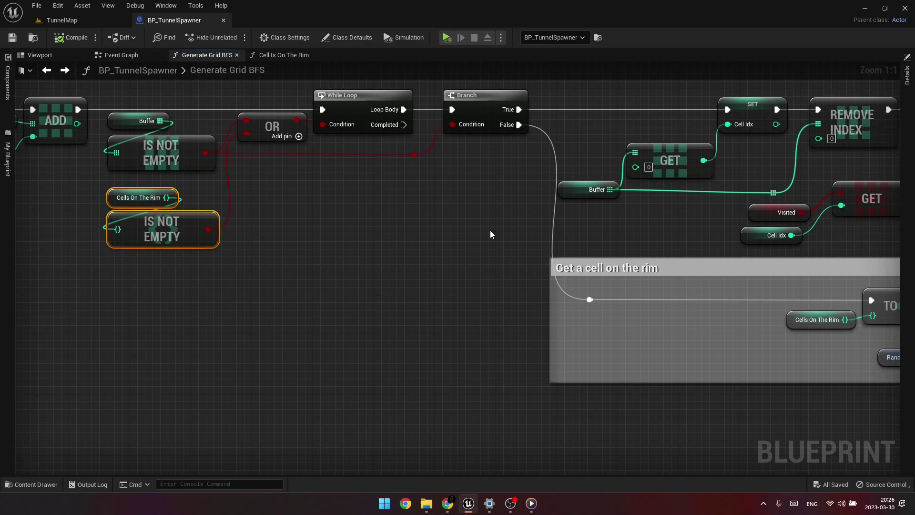
pyautogui.moveTo(503, 244)
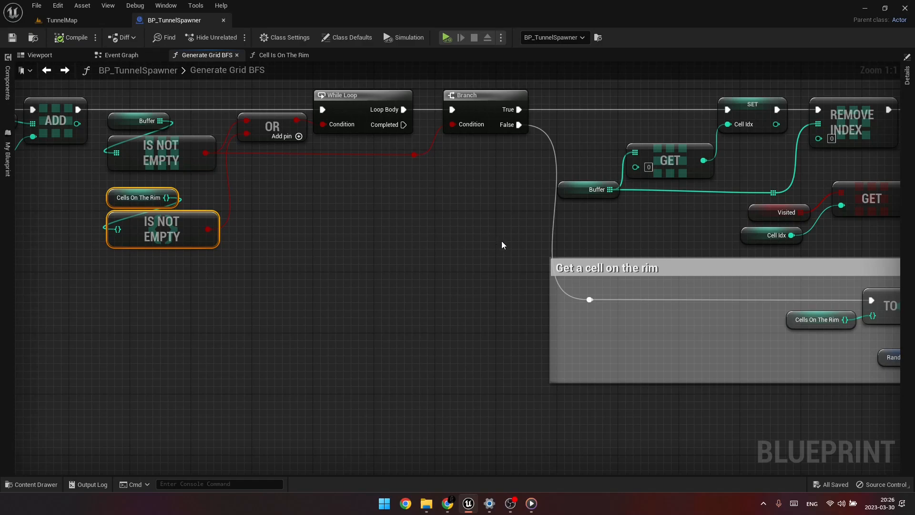
pyautogui.moveTo(574, 379)
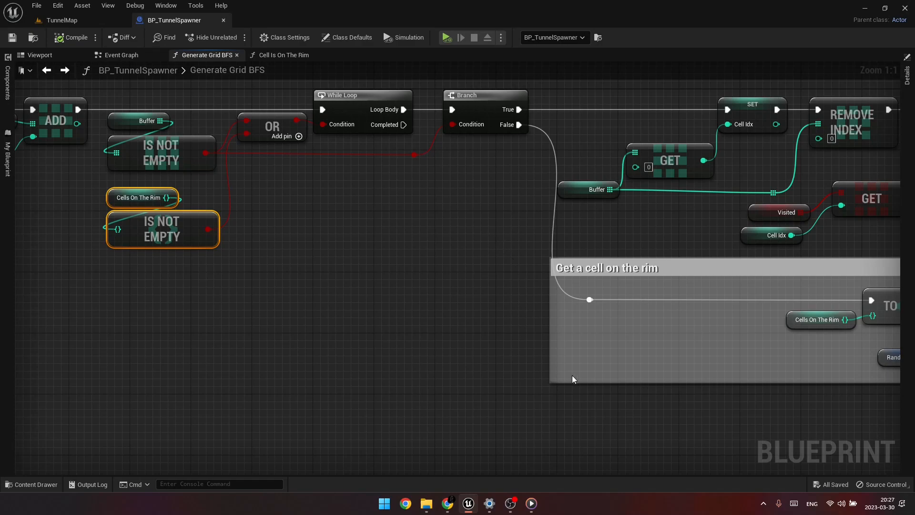
pyautogui.moveTo(689, 407)
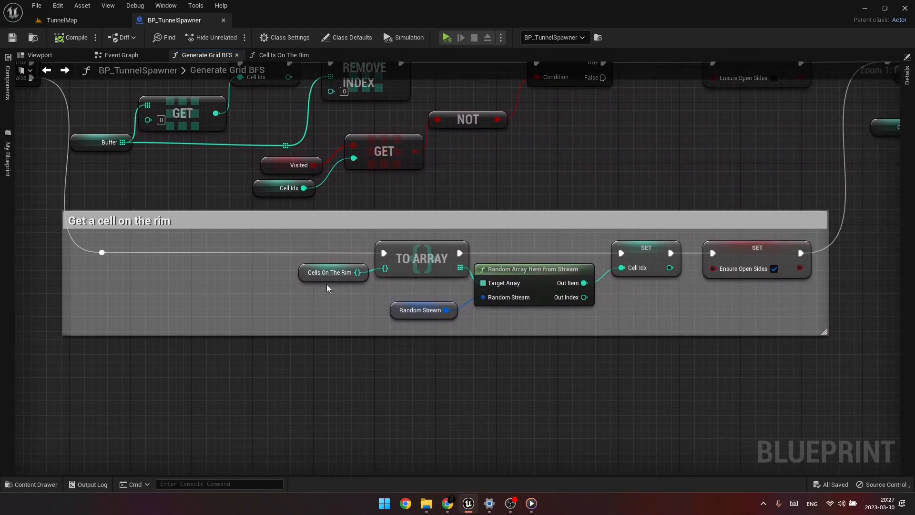
pyautogui.moveTo(414, 330)
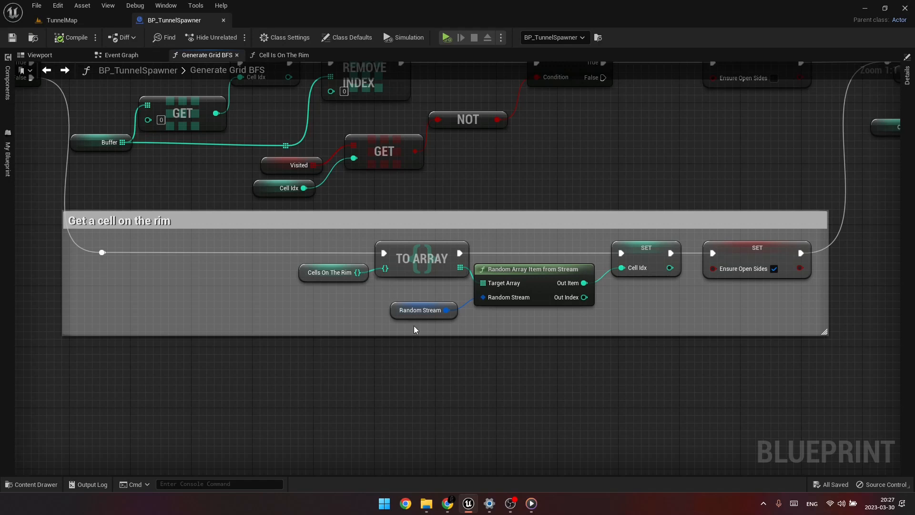
pyautogui.moveTo(440, 328)
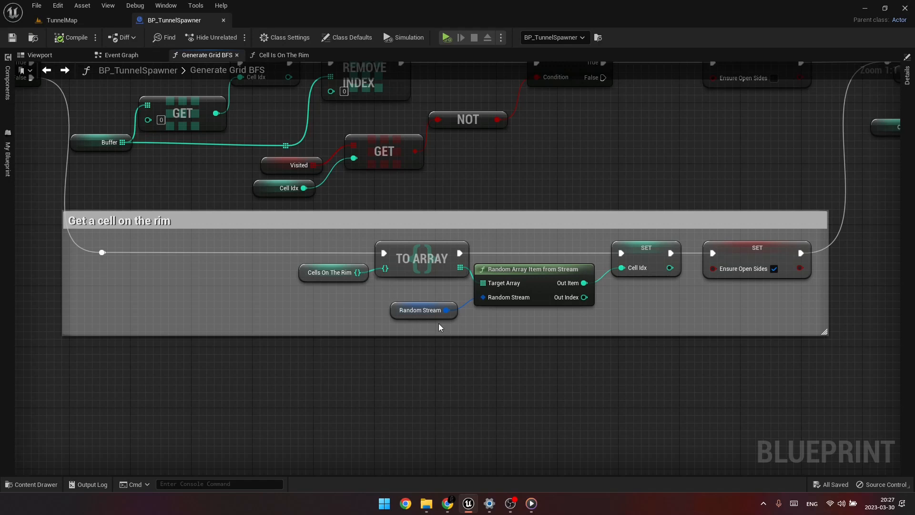
pyautogui.moveTo(749, 364)
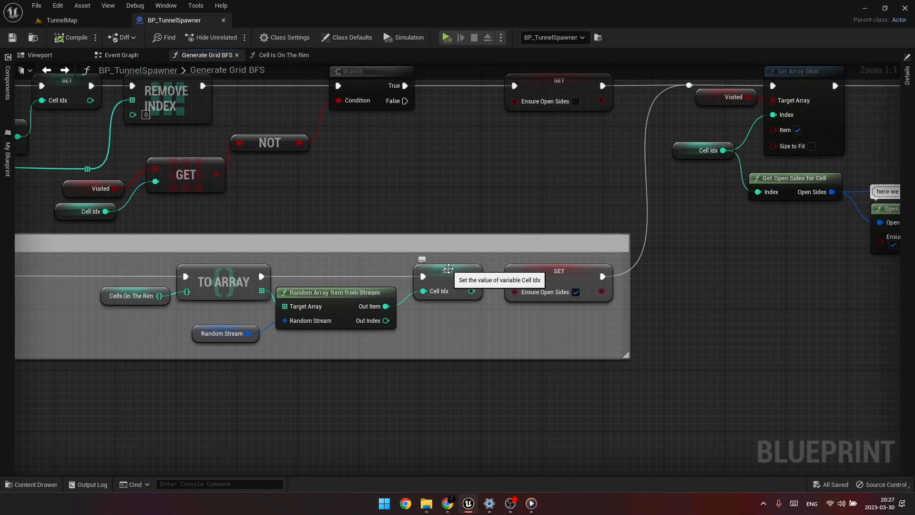
pyautogui.moveTo(504, 356)
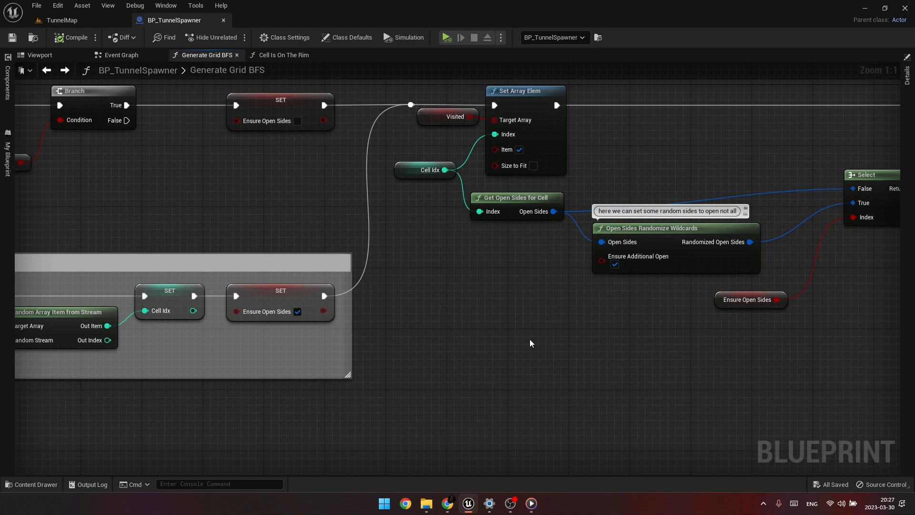
pyautogui.moveTo(516, 385)
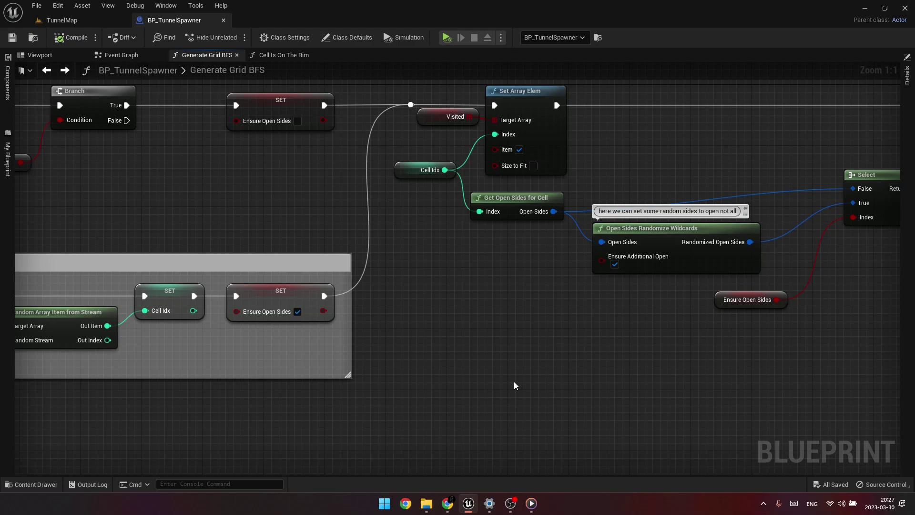
pyautogui.moveTo(578, 391)
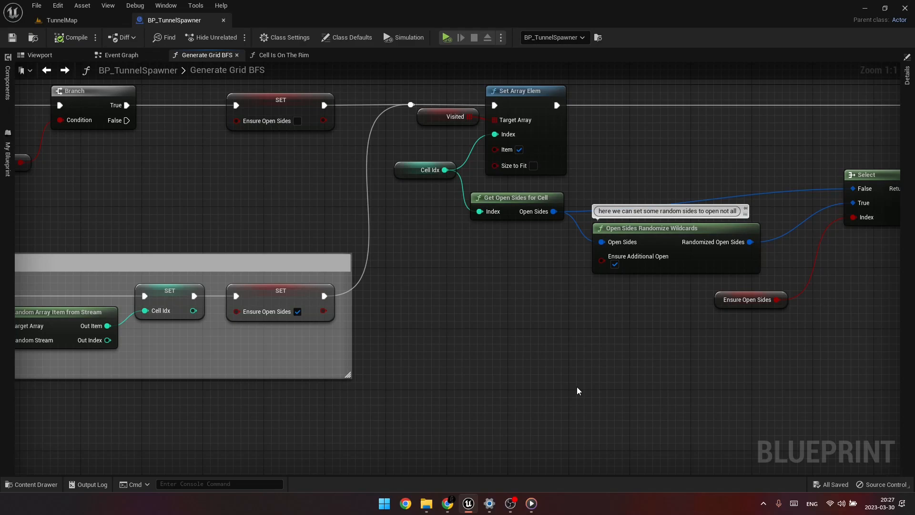
pyautogui.moveTo(668, 398)
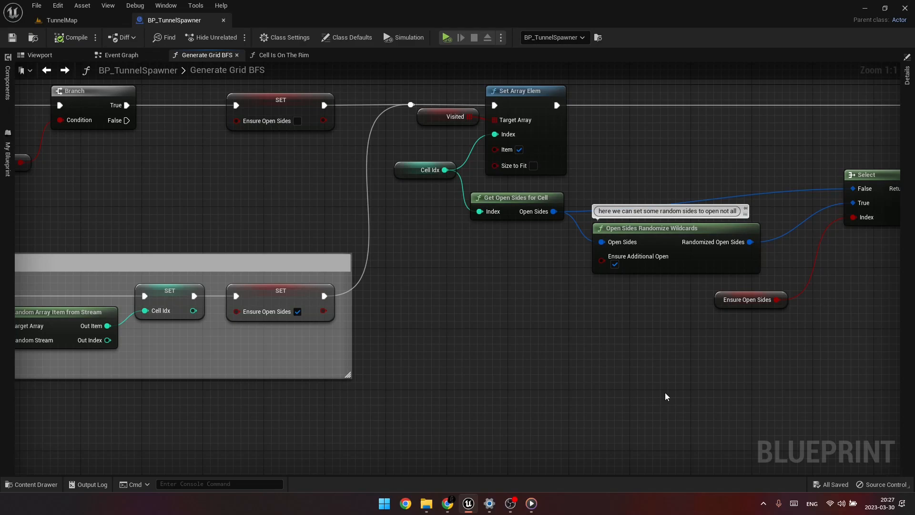
pyautogui.moveTo(677, 369)
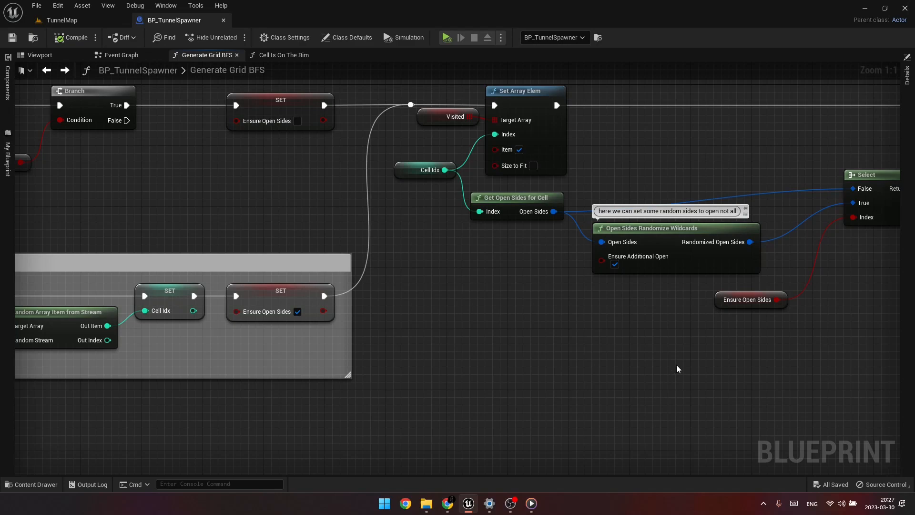
pyautogui.moveTo(656, 229)
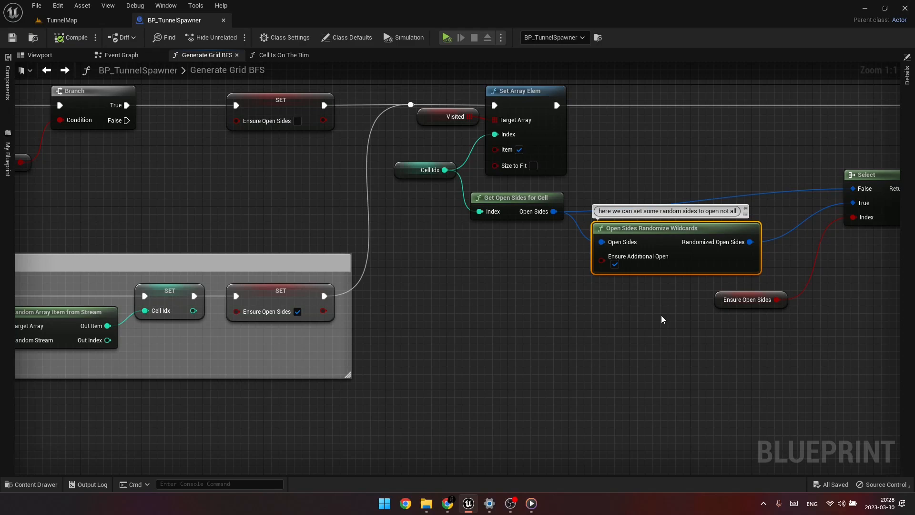
pyautogui.moveTo(664, 328)
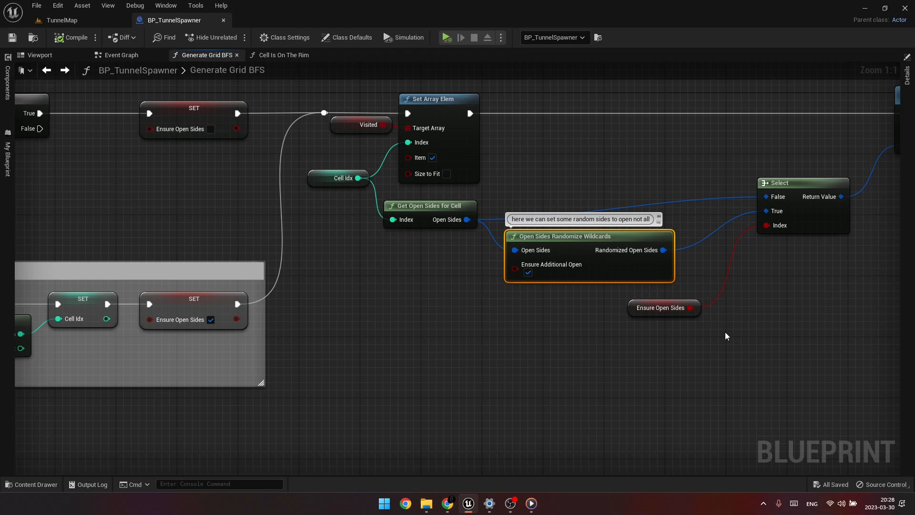
pyautogui.moveTo(60, 20)
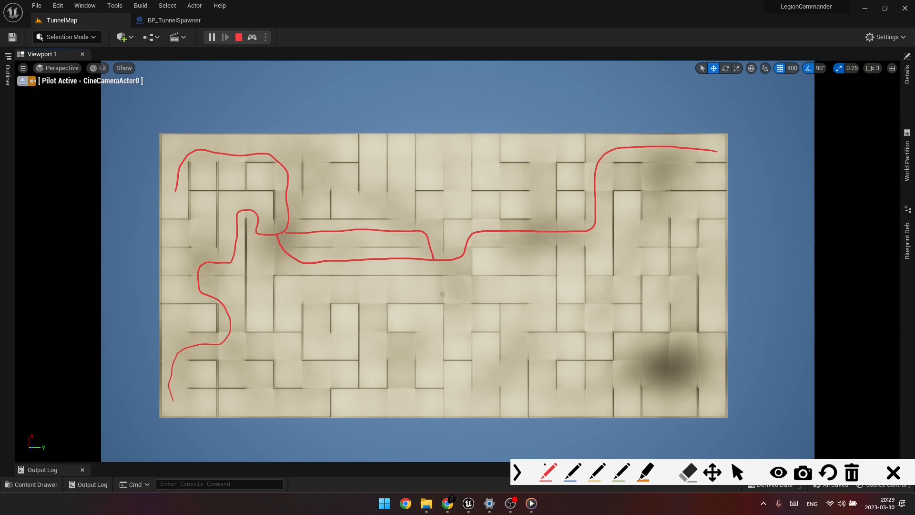
pyautogui.moveTo(405, 226)
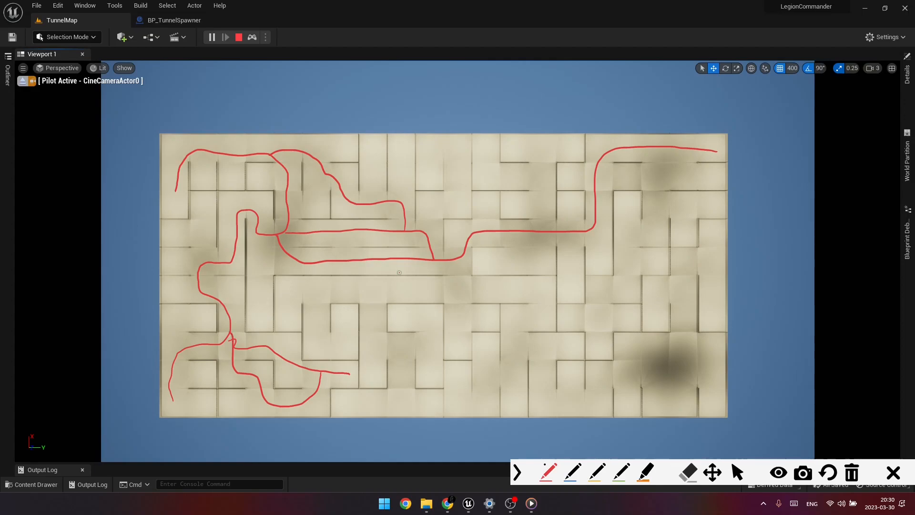
pyautogui.moveTo(372, 142)
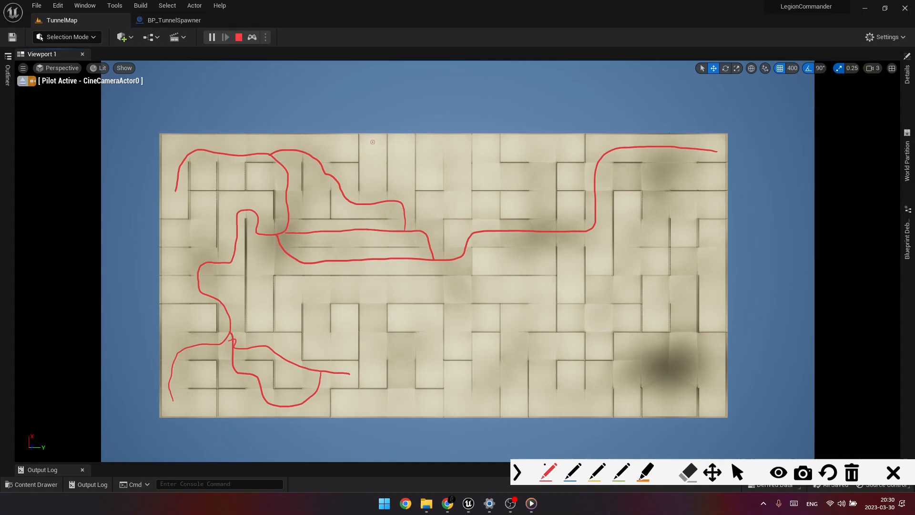